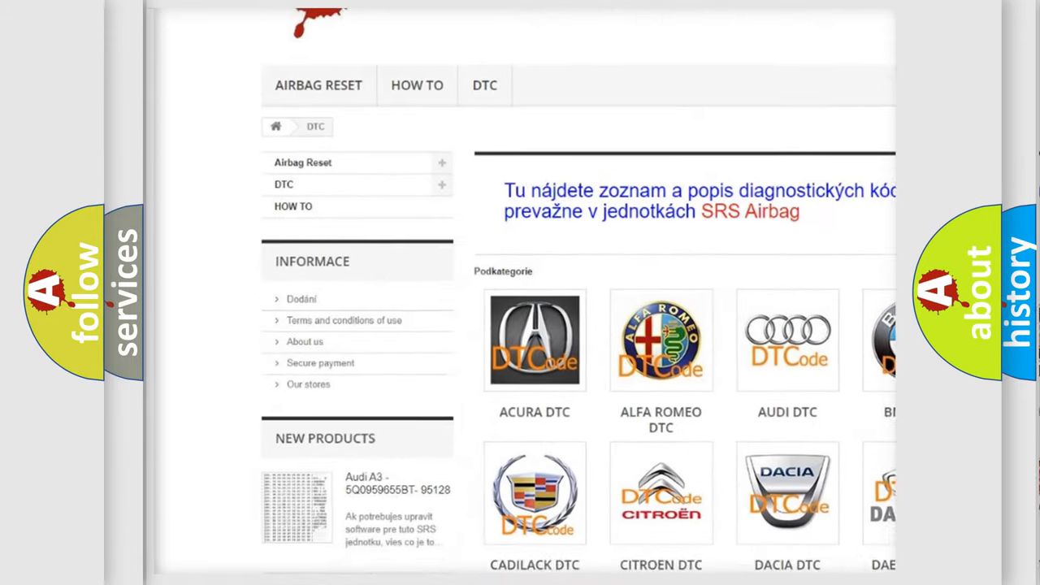
scroll(down, 3)
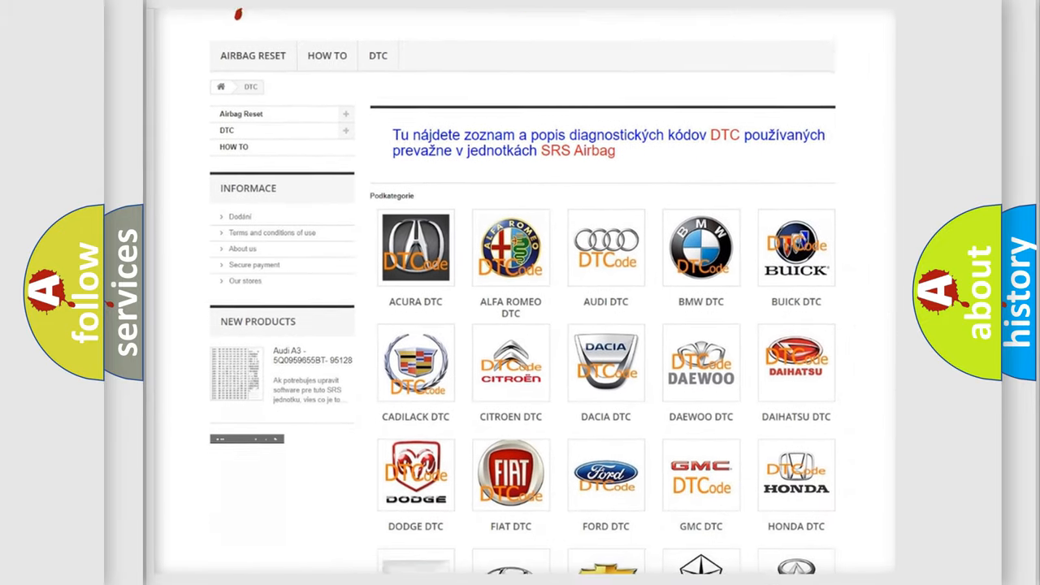
scroll(down, 3)
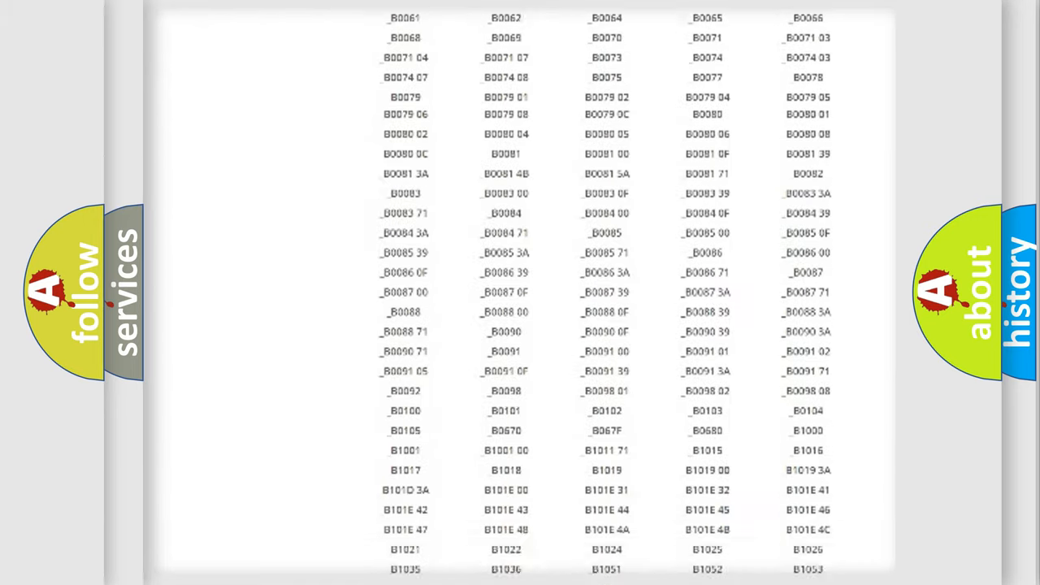
scroll(up, 3)
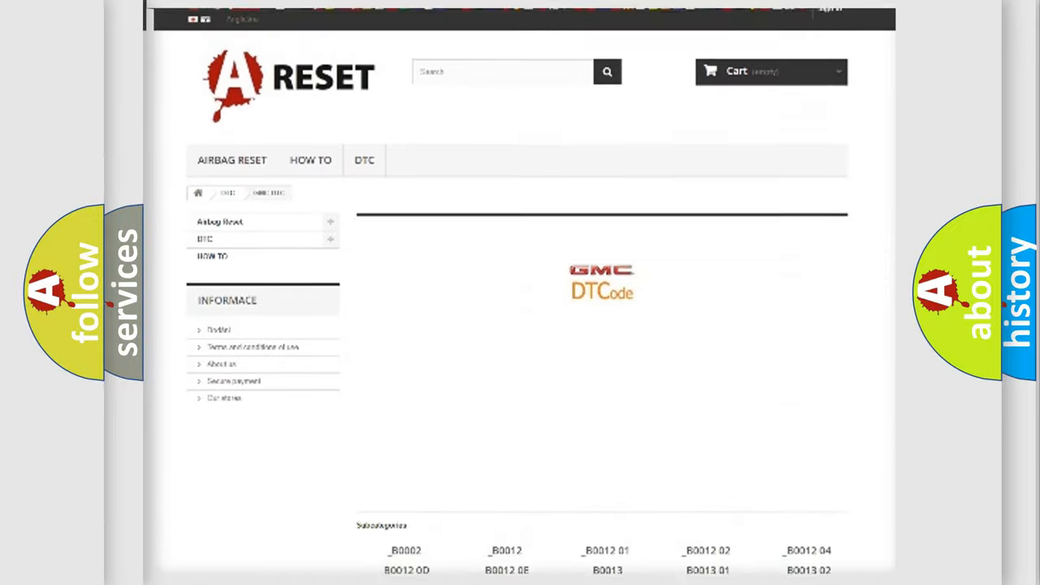